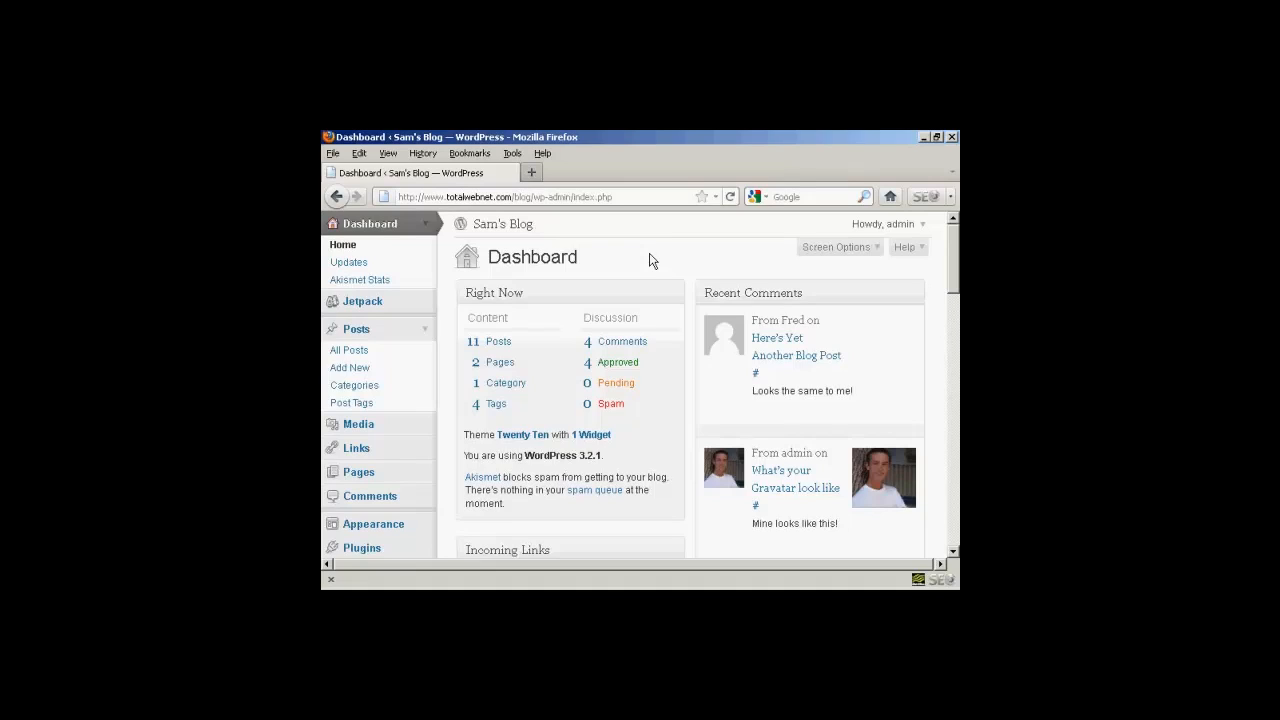
mouse_move(934, 270)
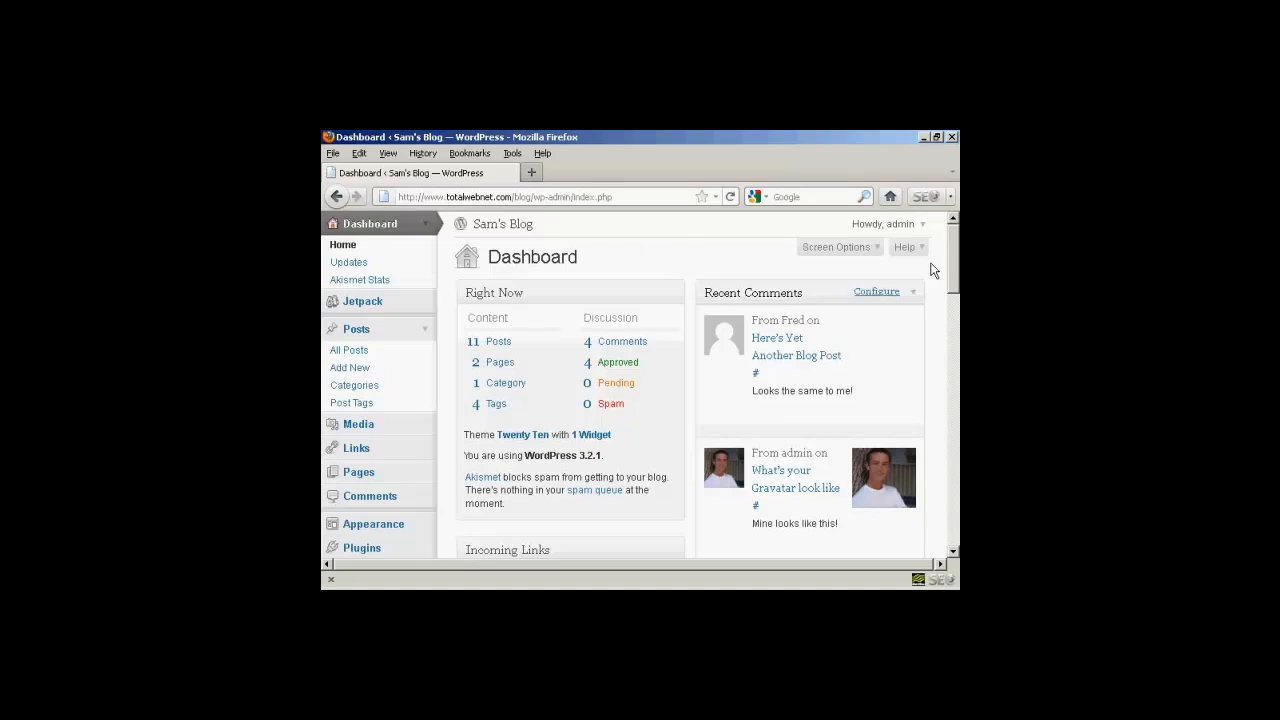
Step: Open Settings > Privacy for Sam's Blog from the admin sidebar
scroll(down, 3)
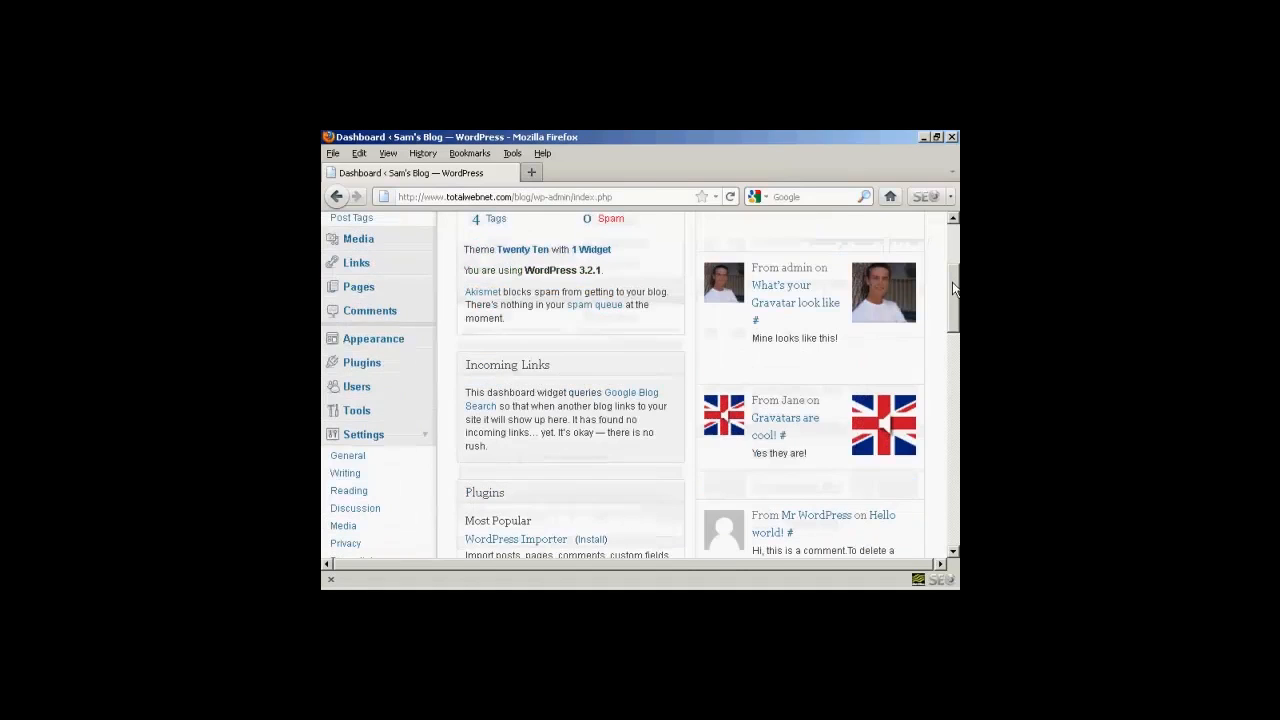
scroll(down, 3)
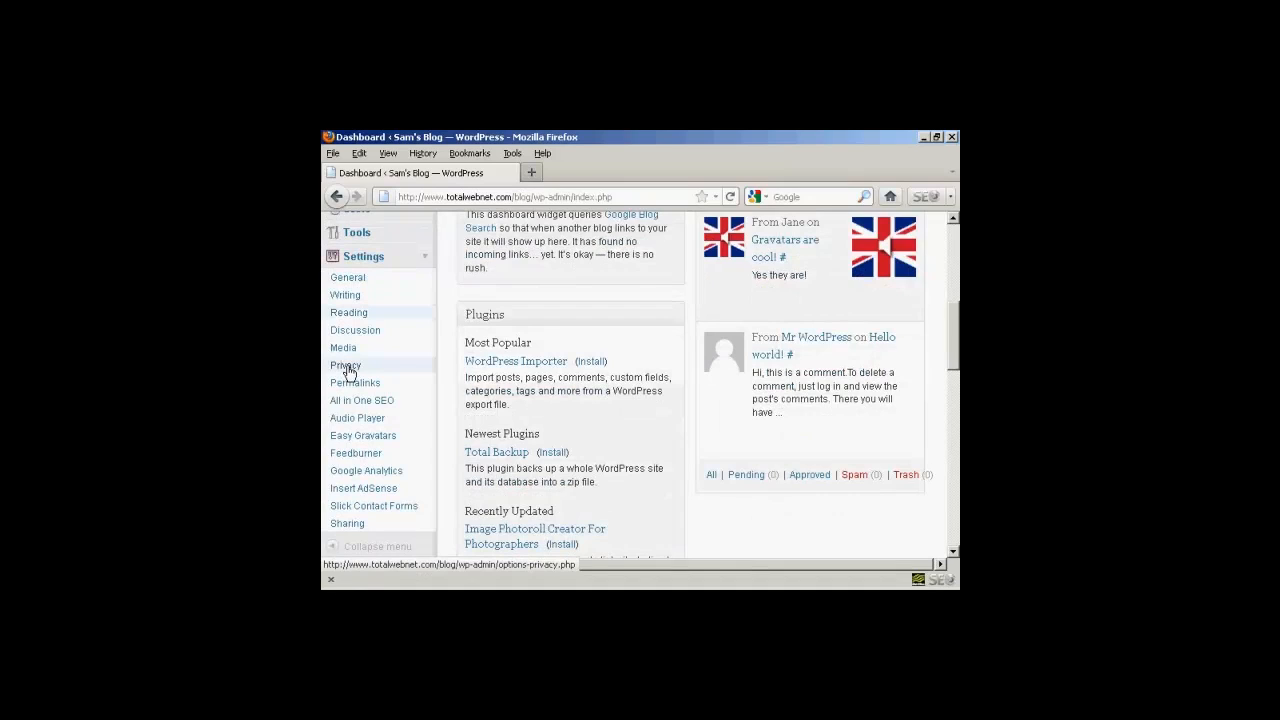
click(345, 365)
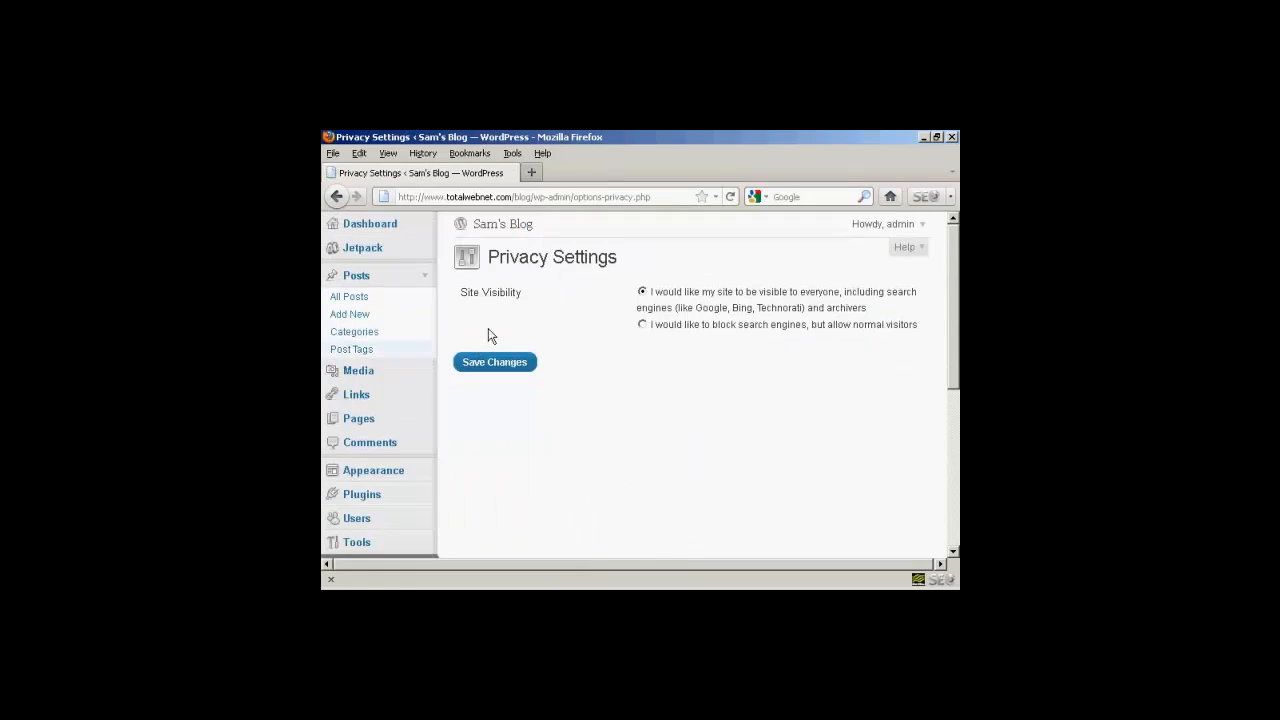
mouse_move(503, 308)
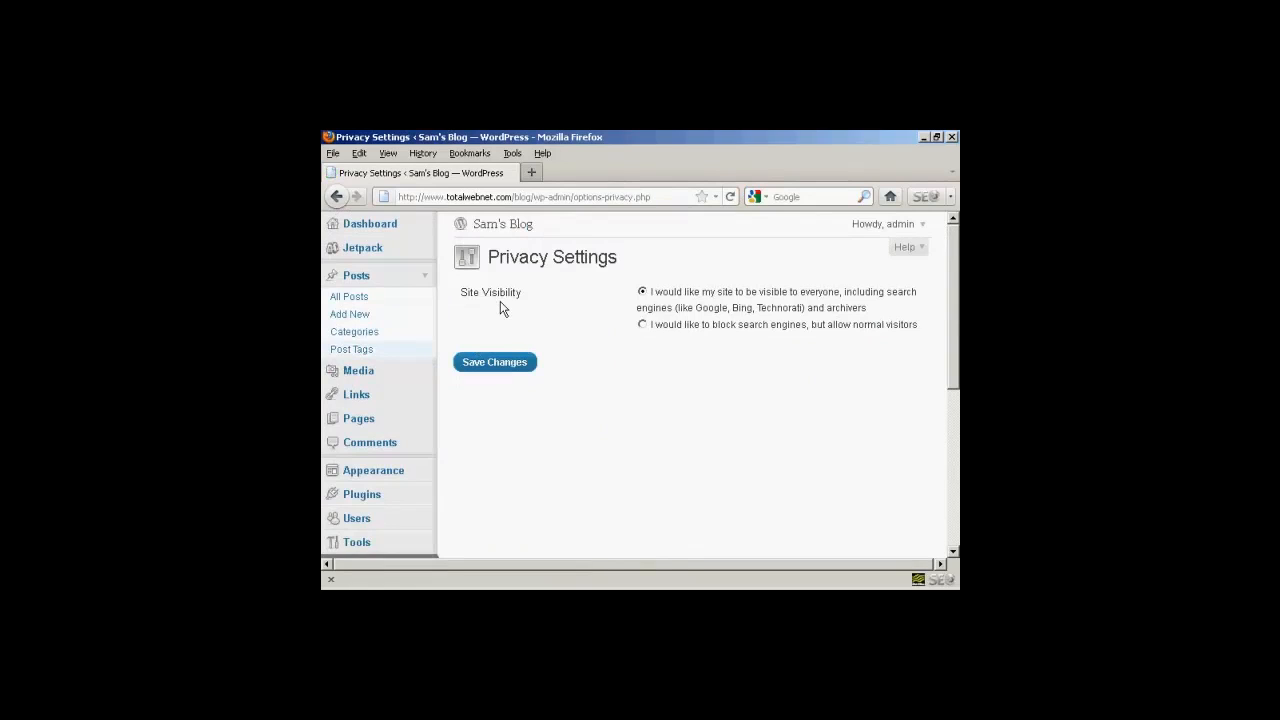
mouse_move(658, 306)
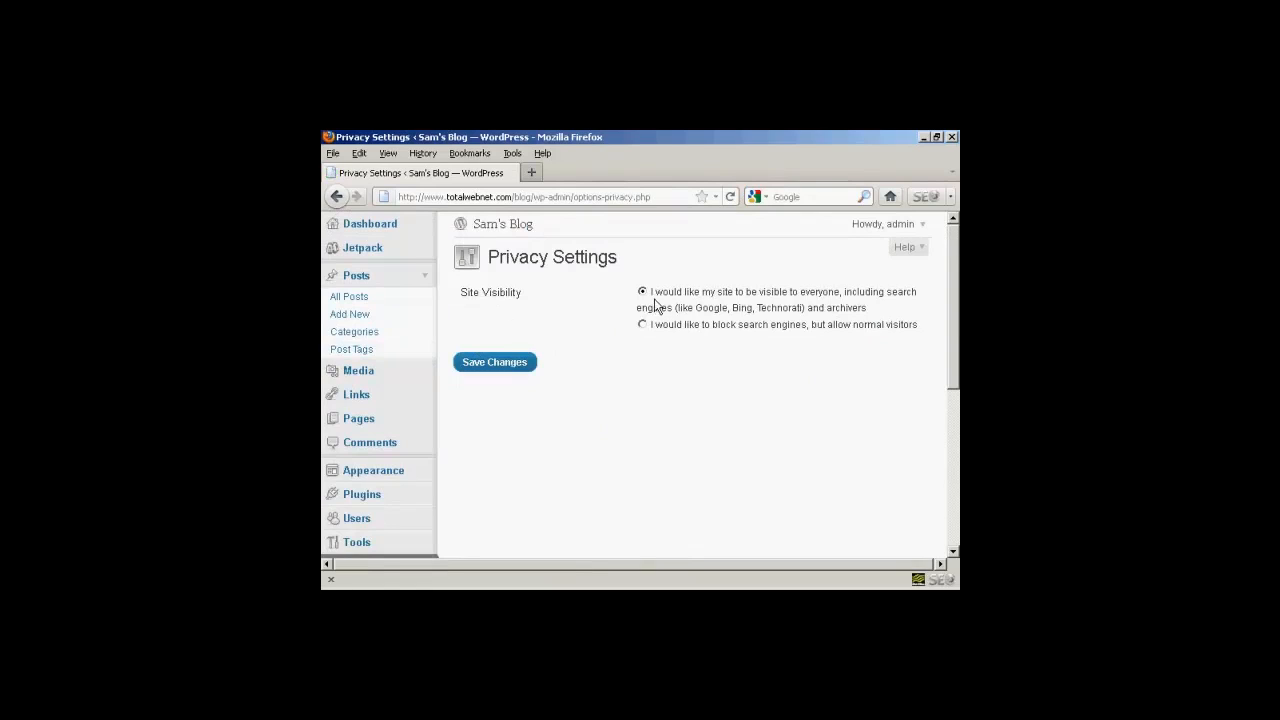
mouse_move(888, 305)
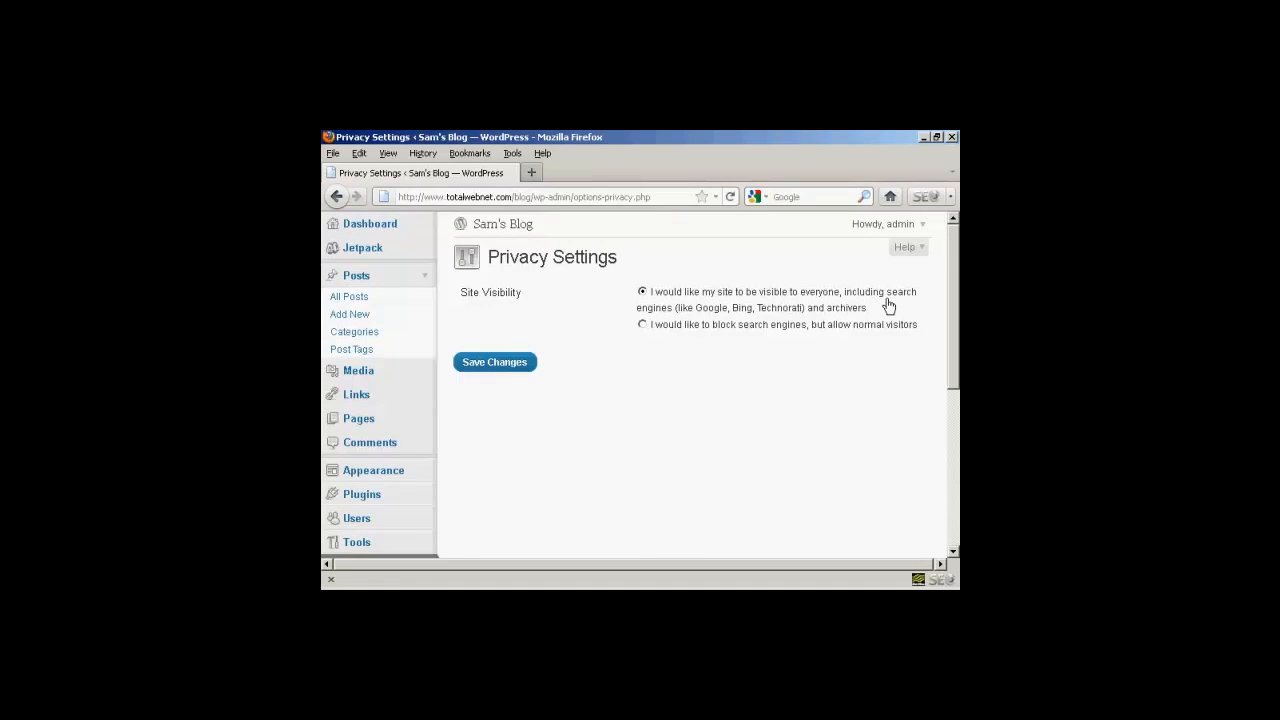
mouse_move(804, 339)
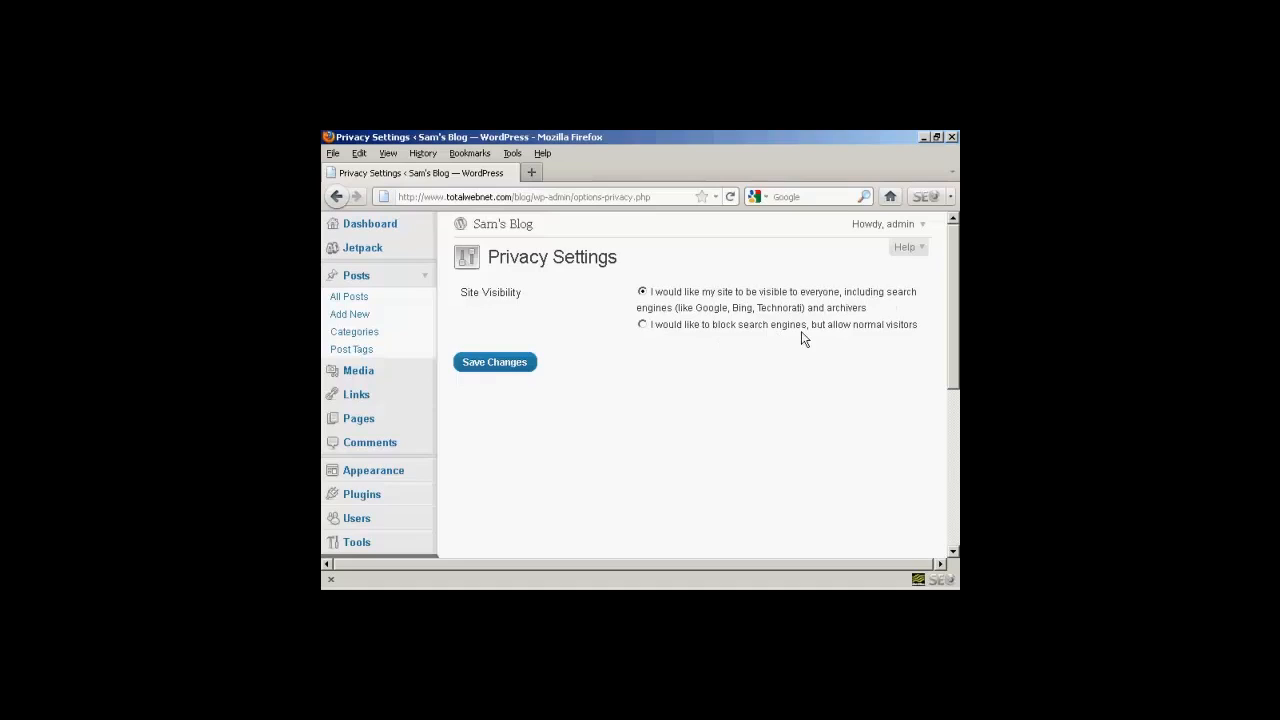
mouse_move(587, 338)
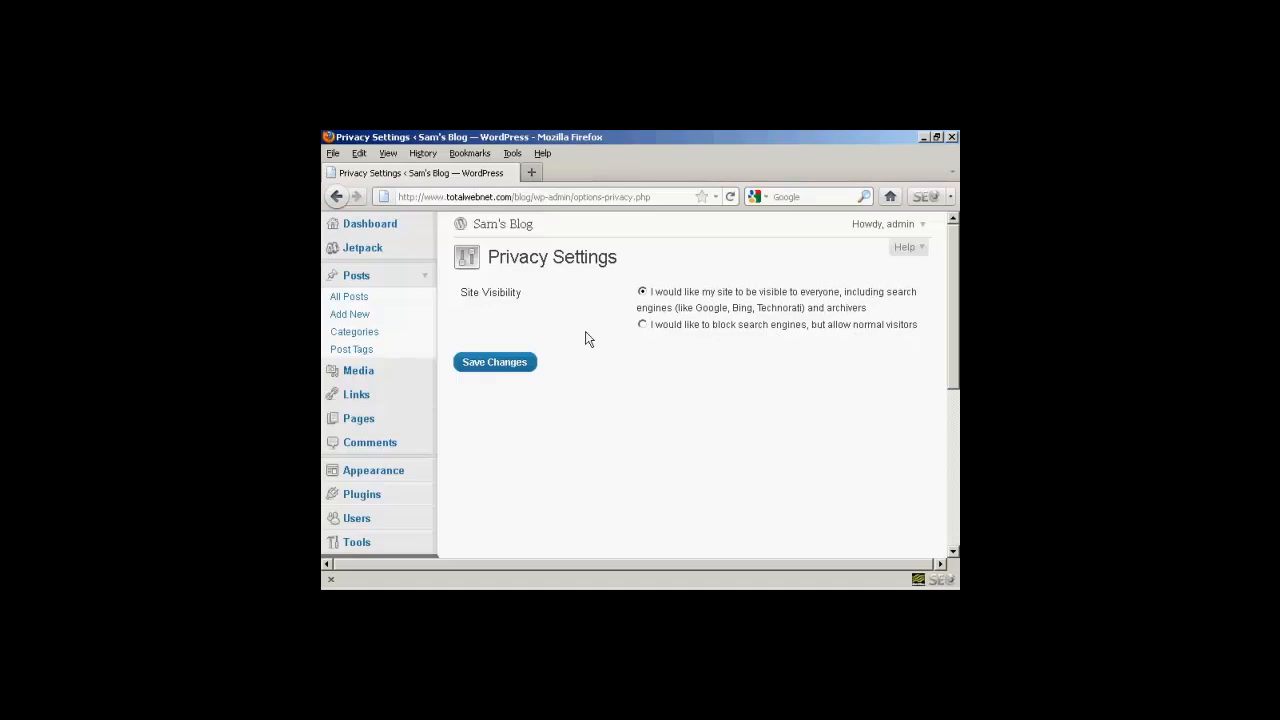
click(642, 324)
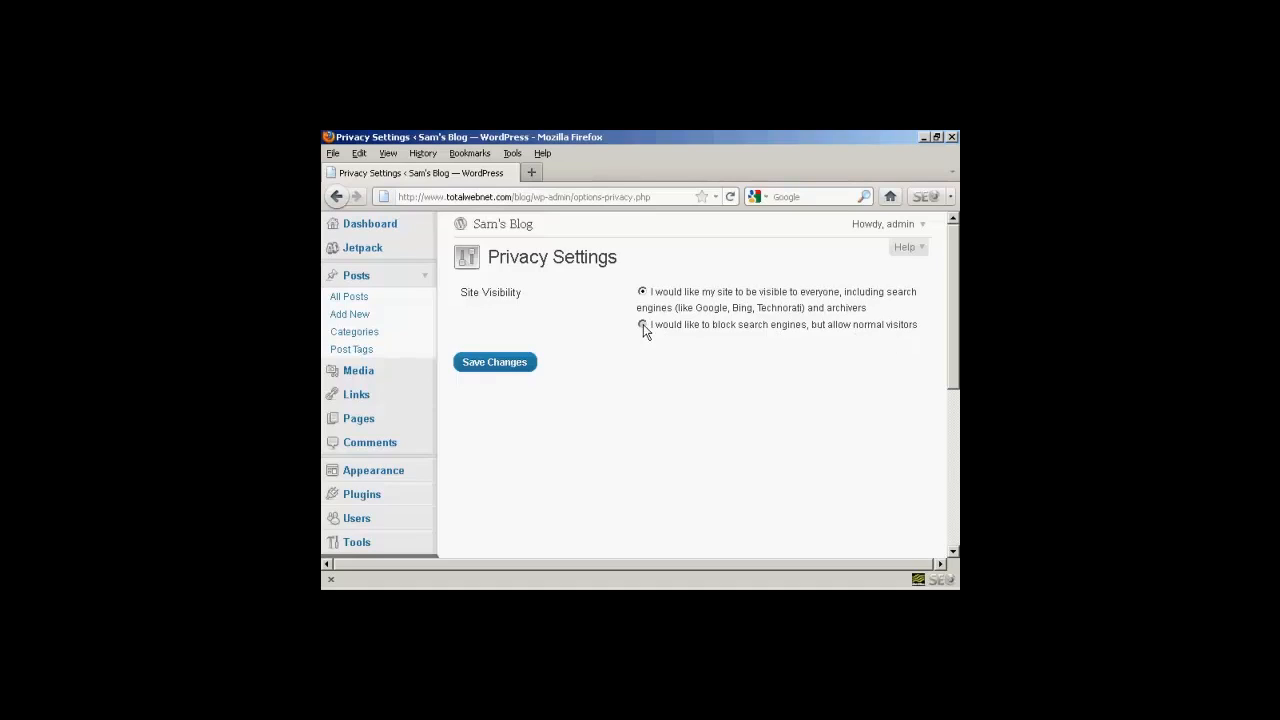
Step: Set site visibility to 'block search engines, but allow normal visitors' and save
click(642, 325)
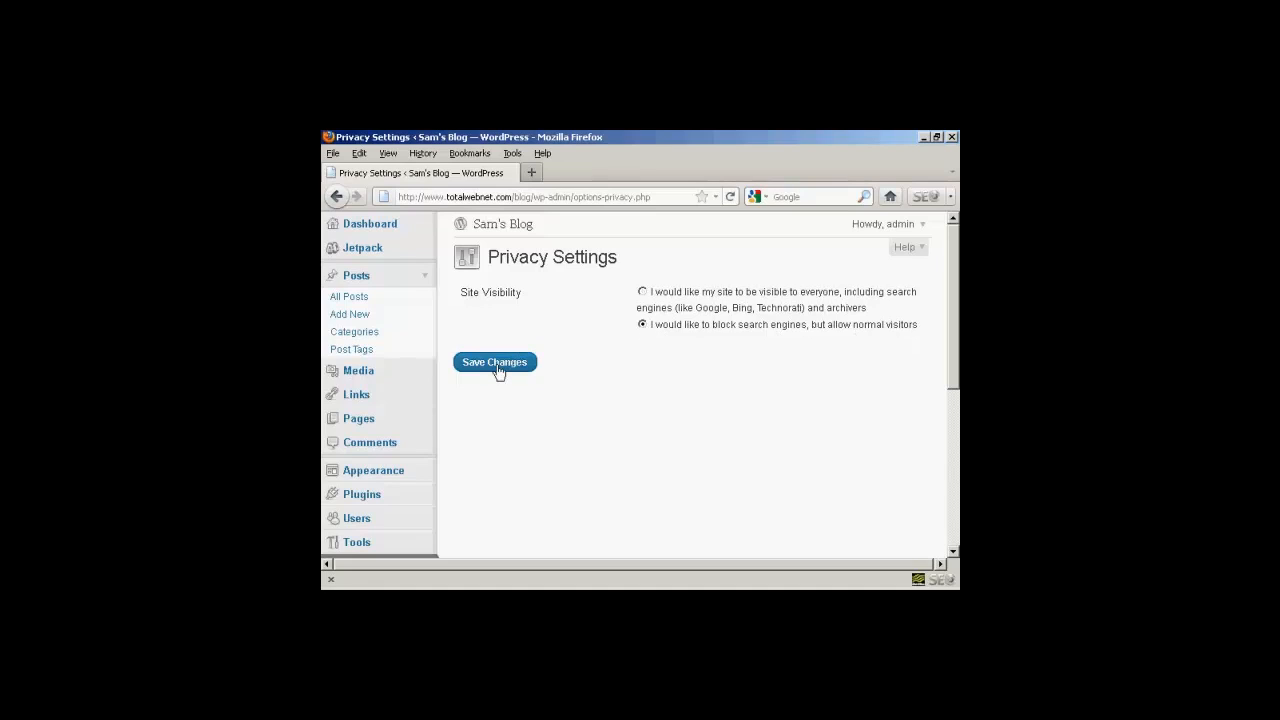
click(494, 362)
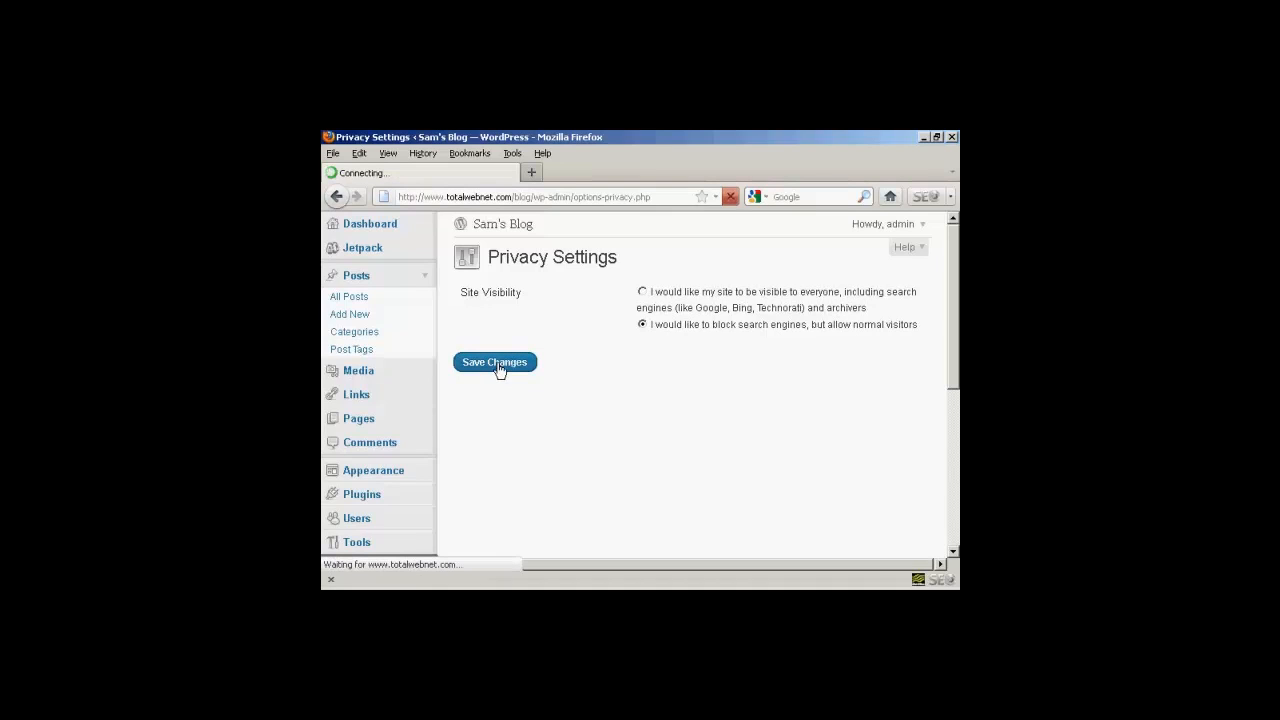
click(494, 362)
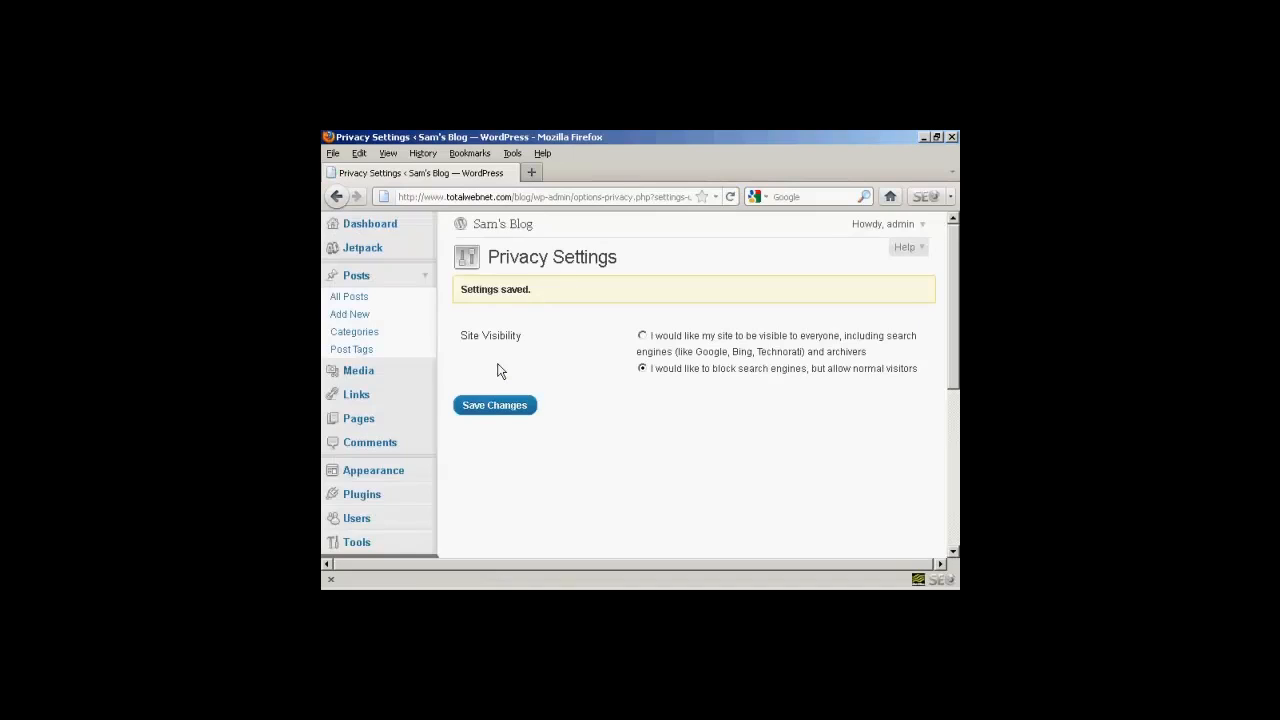
mouse_move(520, 364)
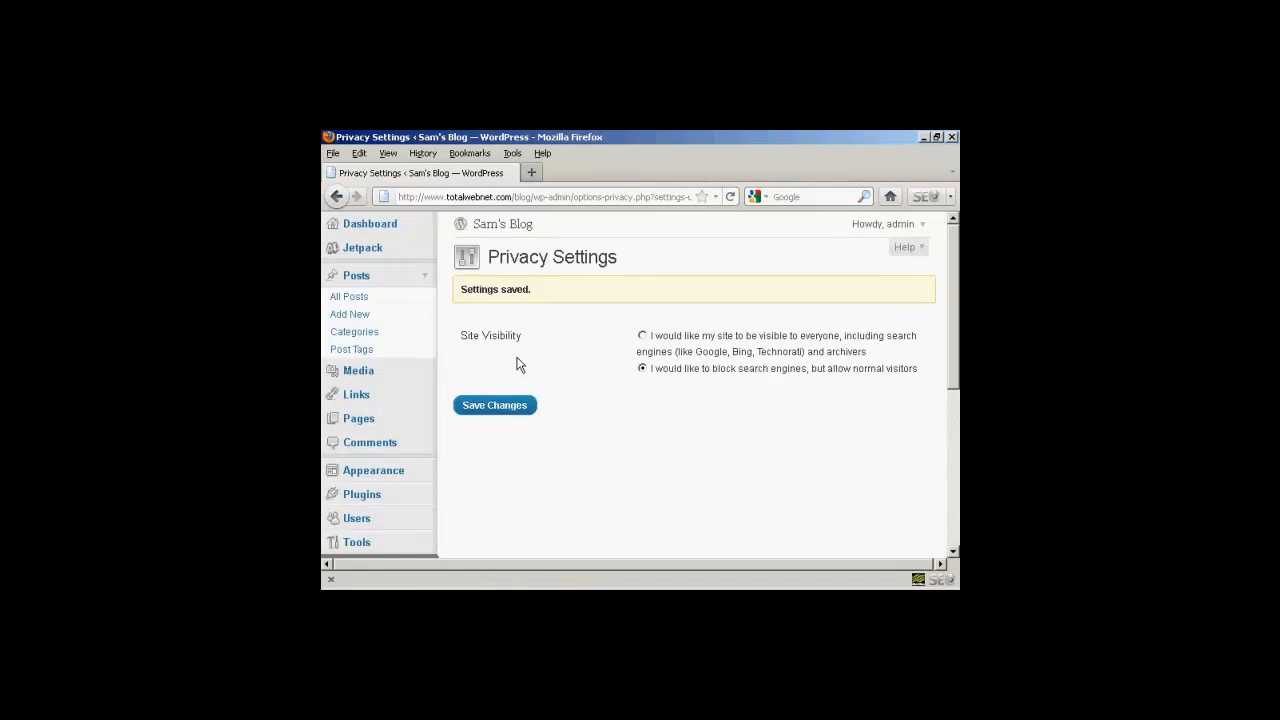
mouse_move(557, 277)
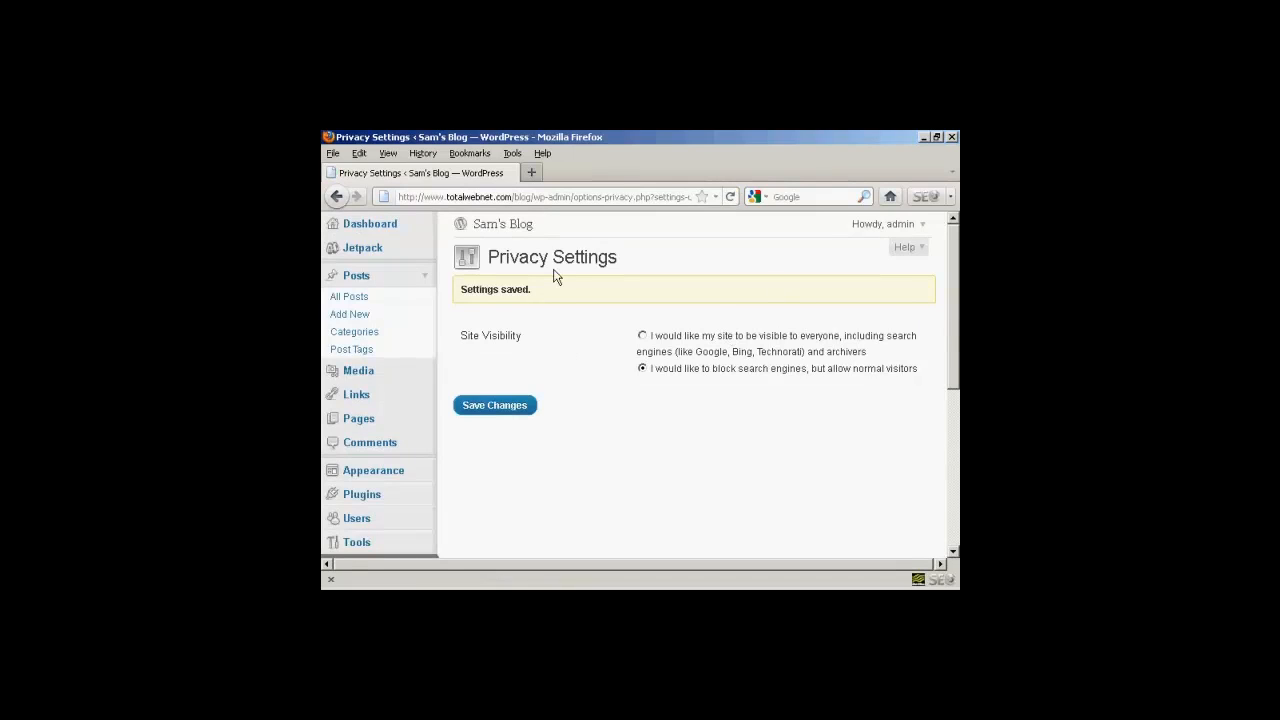
mouse_move(369, 223)
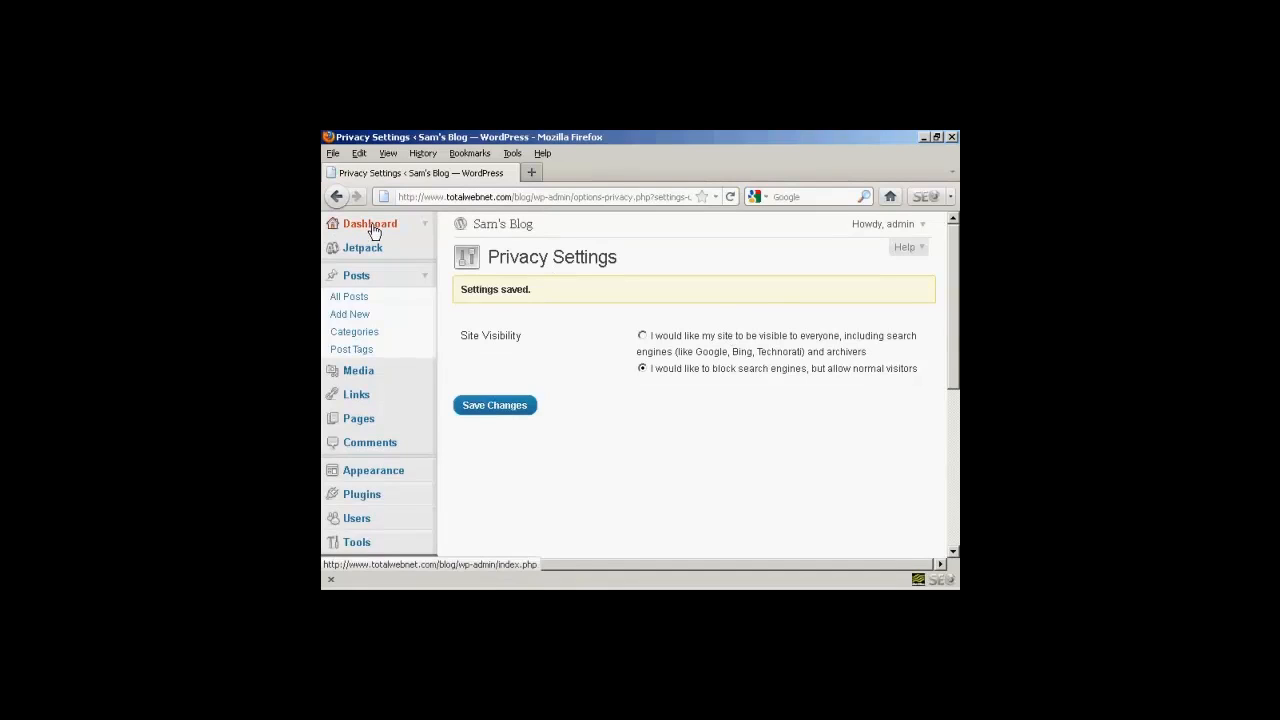
Step: Return to the Dashboard to confirm Right Now shows 'Search Engines Blocked'
click(370, 223)
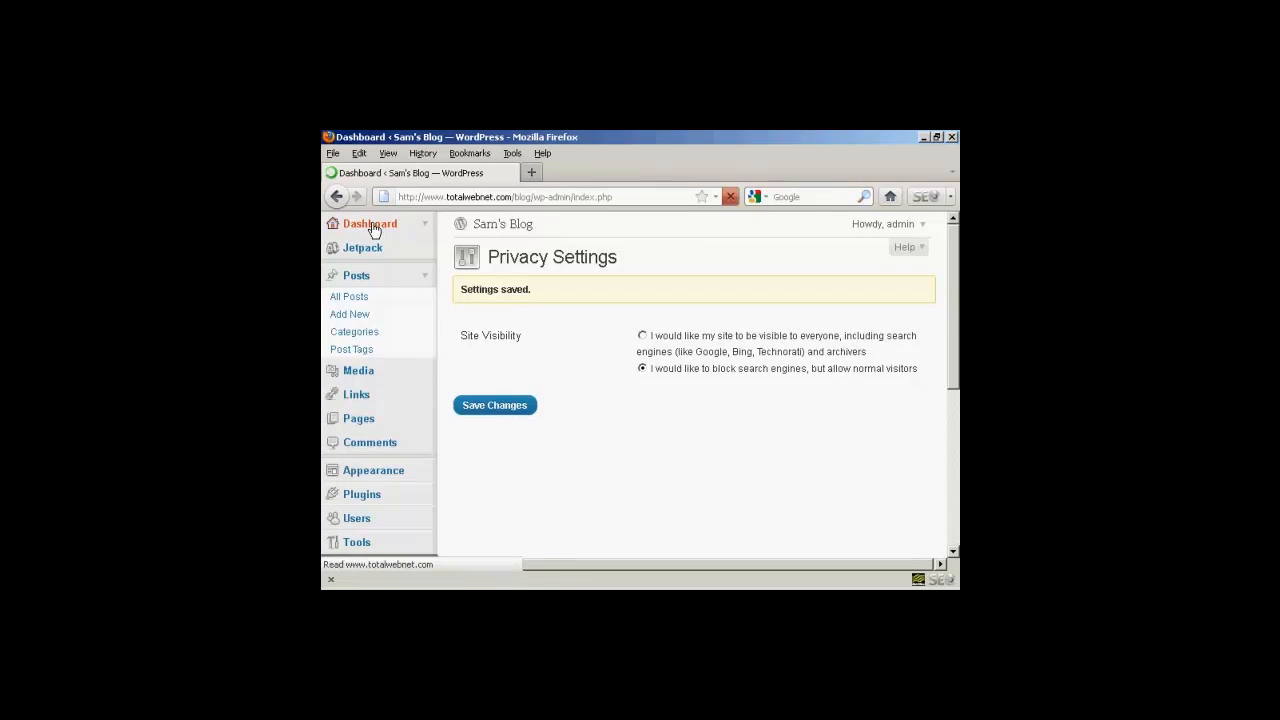
click(369, 223)
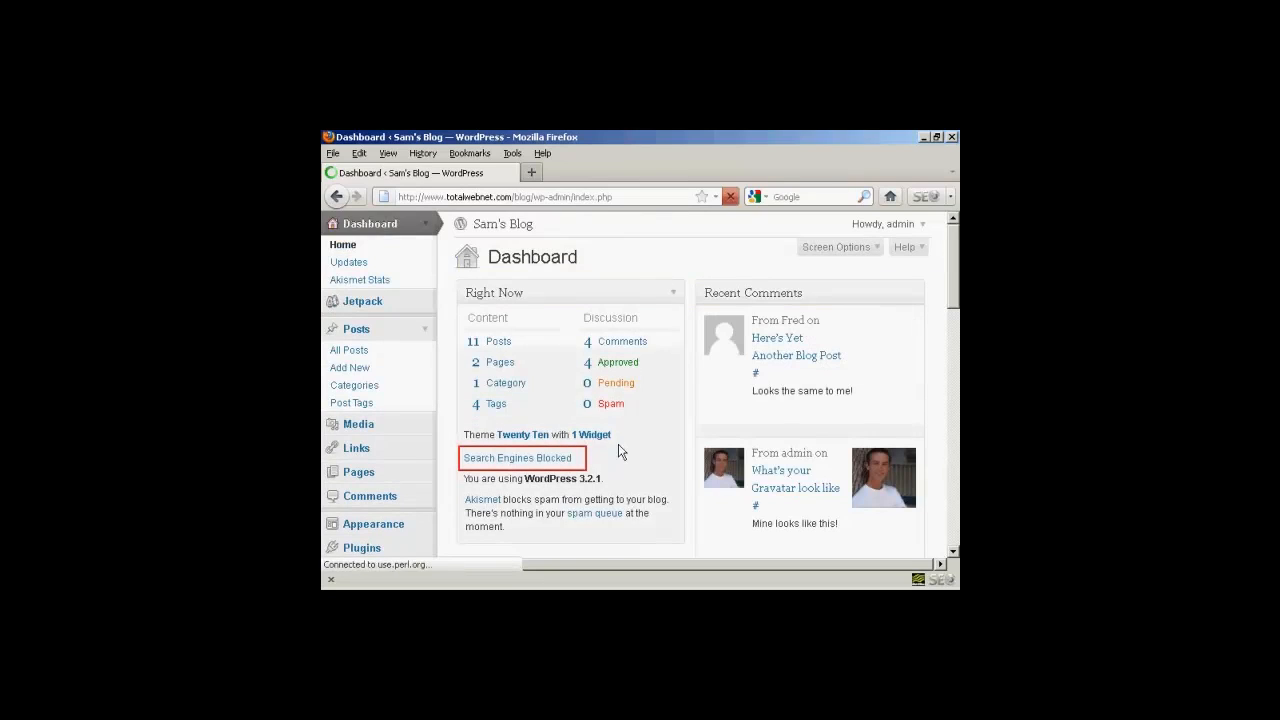
mouse_move(583, 468)
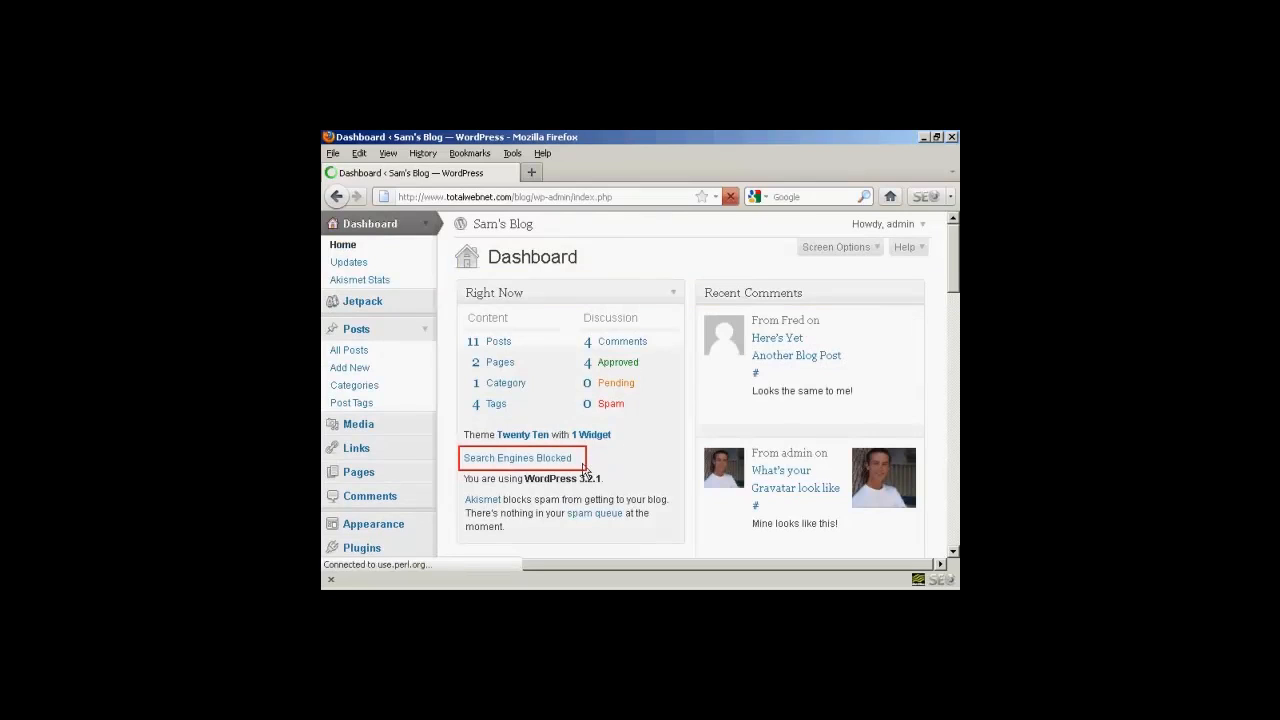